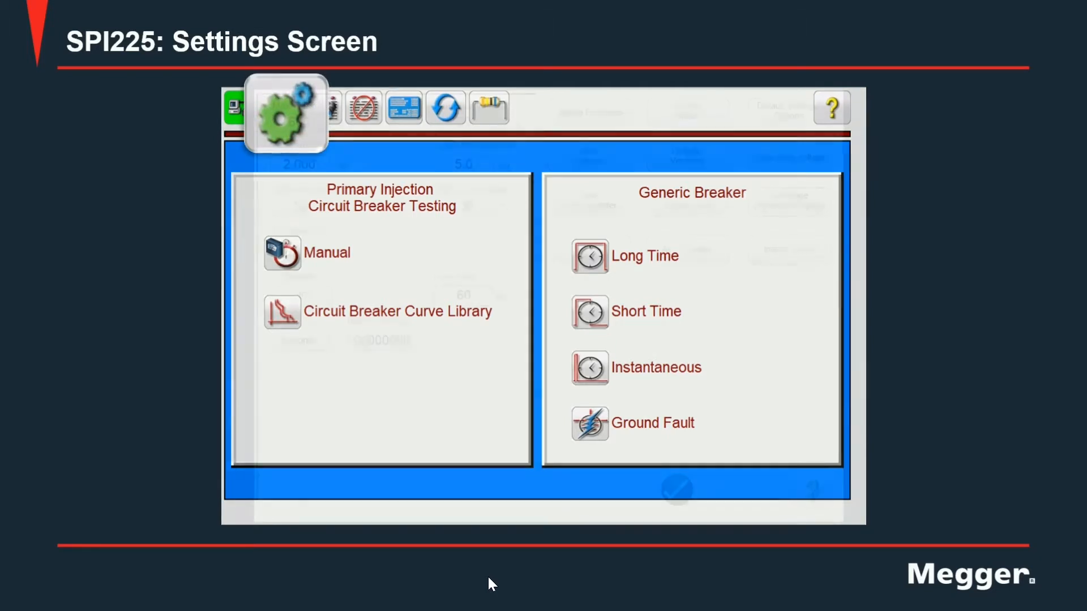
- Show the Settings screen with its test limit values and configuration options
{"action": "left_click", "coordinate": [285, 113]}
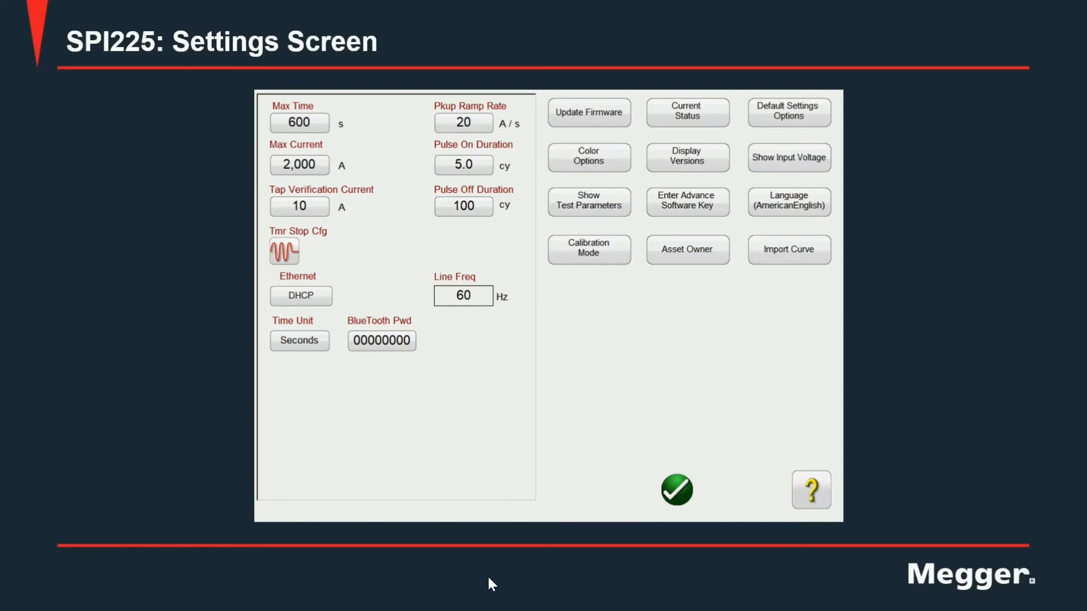
{"action": "left_click", "coordinate": [299, 123]}
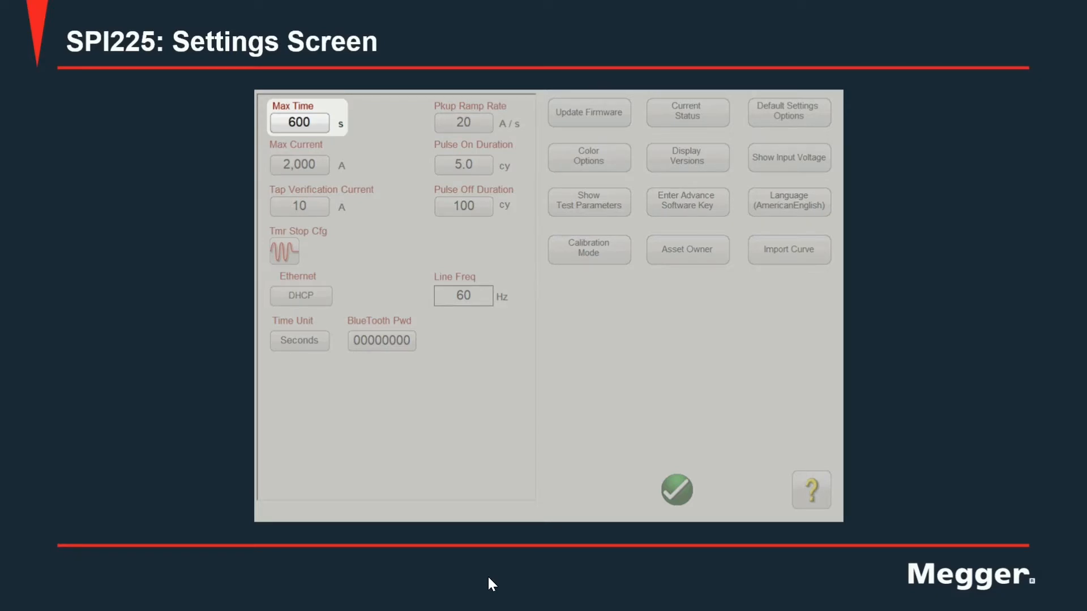
{"action": "left_click", "coordinate": [299, 164]}
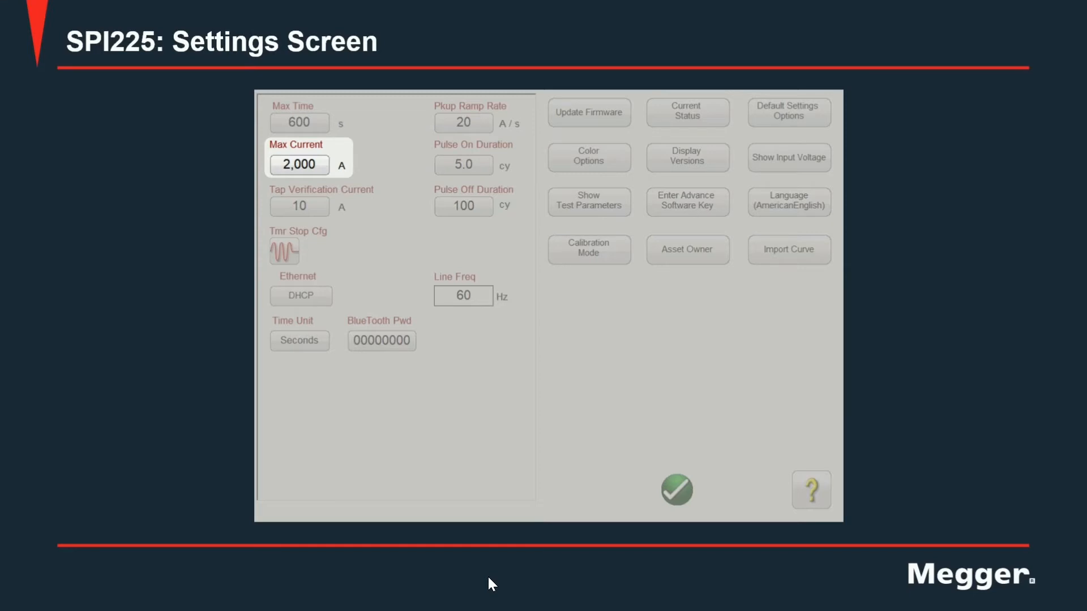
{"action": "mouse_move", "coordinate": [314, 183]}
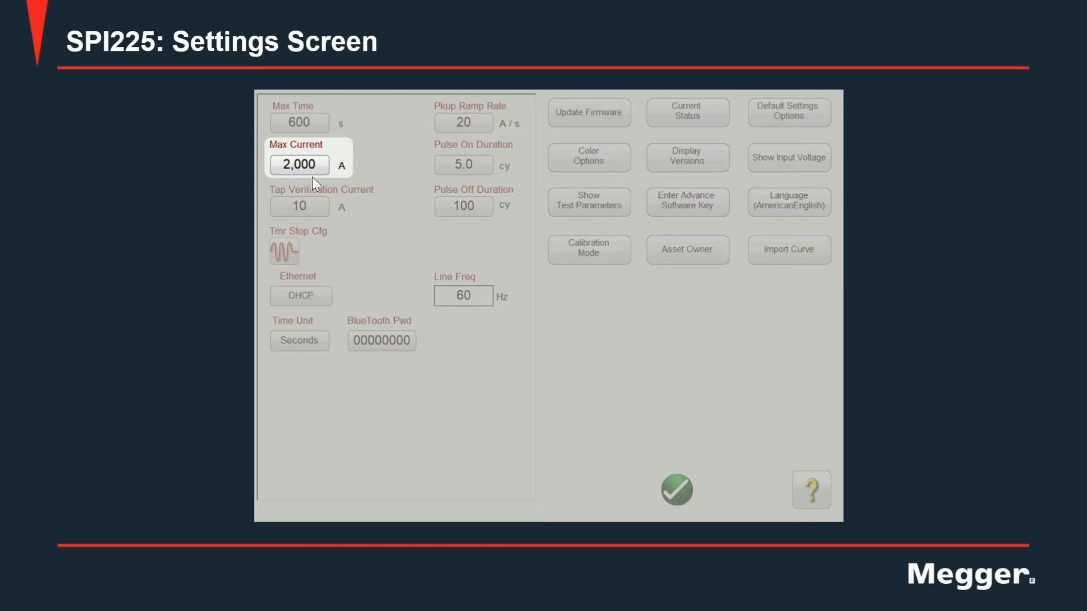
{"action": "mouse_move", "coordinate": [537, 575]}
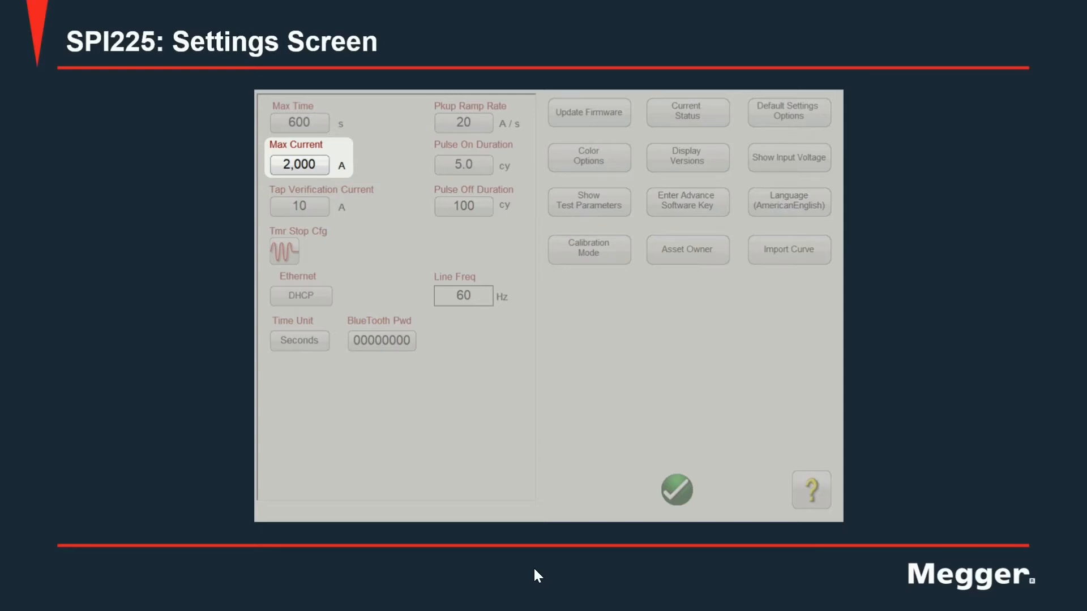
{"action": "left_click", "coordinate": [299, 206]}
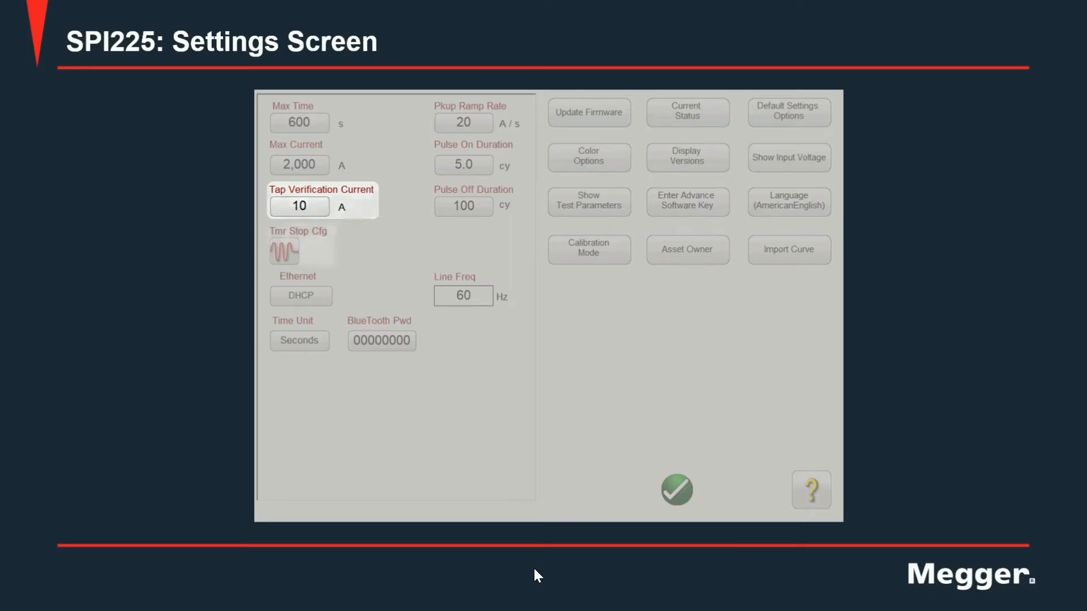
{"action": "left_click", "coordinate": [284, 251]}
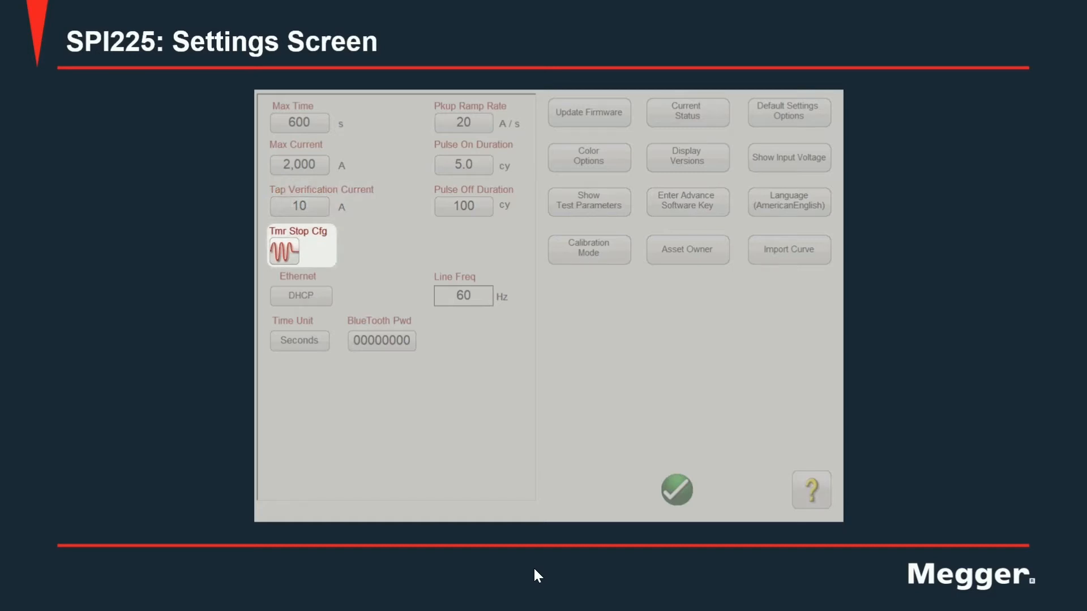
{"action": "left_click", "coordinate": [301, 250]}
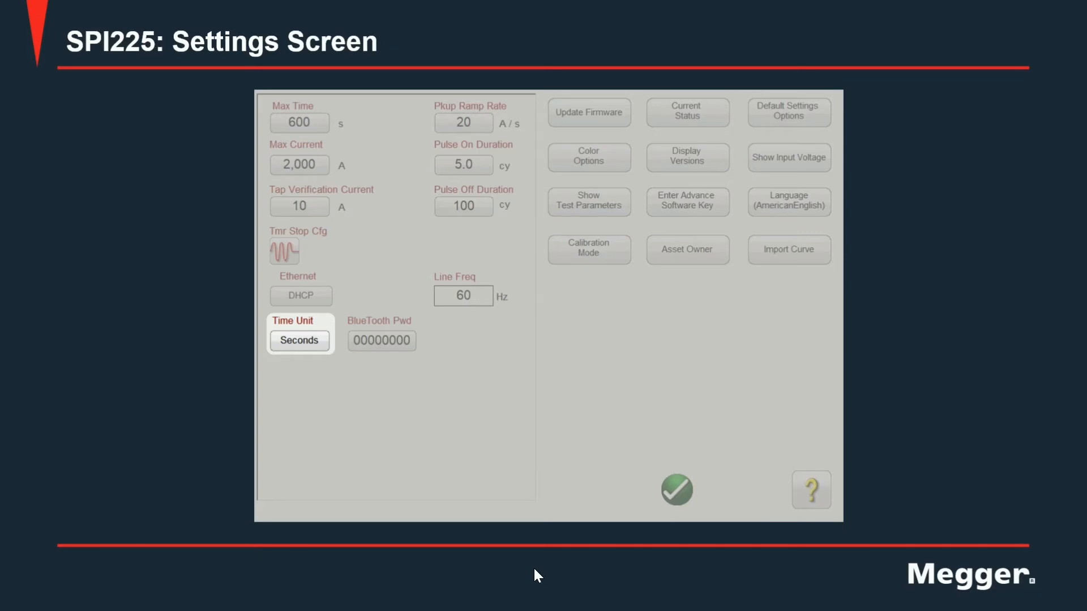
{"action": "left_click", "coordinate": [380, 340]}
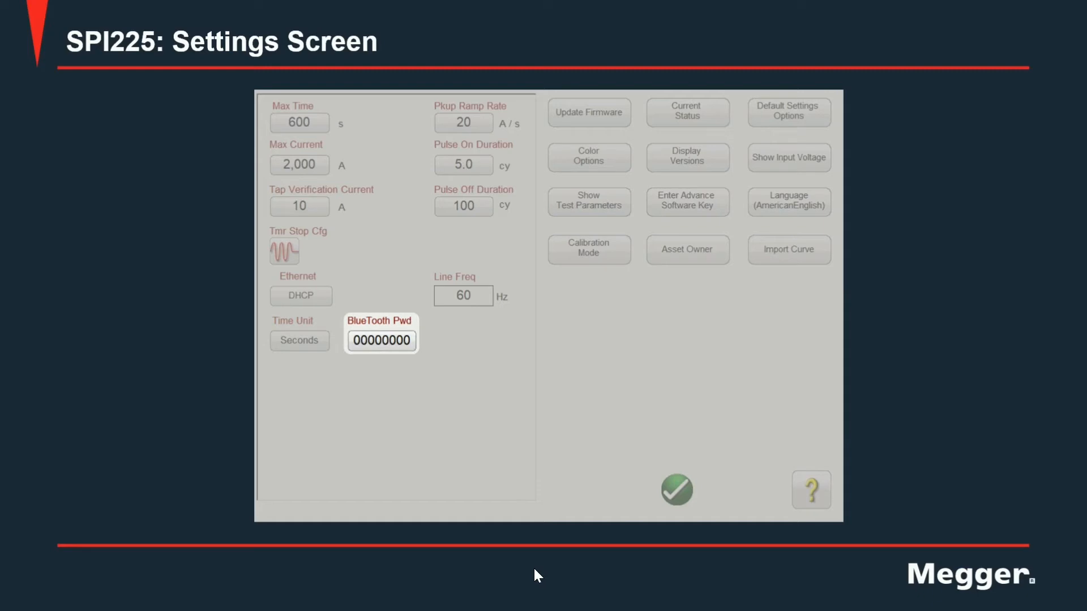
{"action": "left_click", "coordinate": [463, 123]}
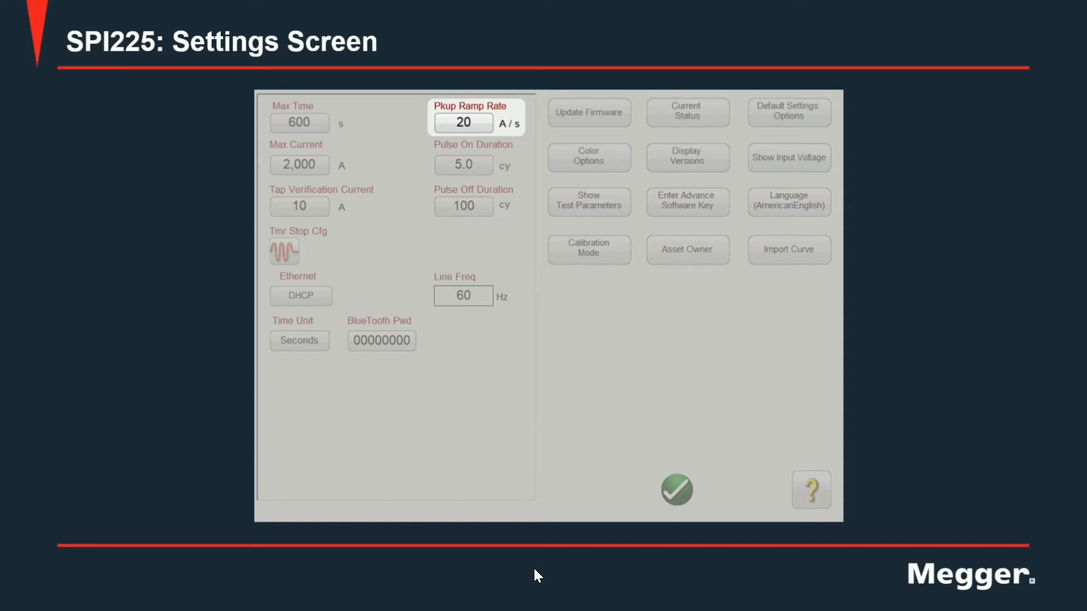
{"action": "left_click", "coordinate": [462, 165]}
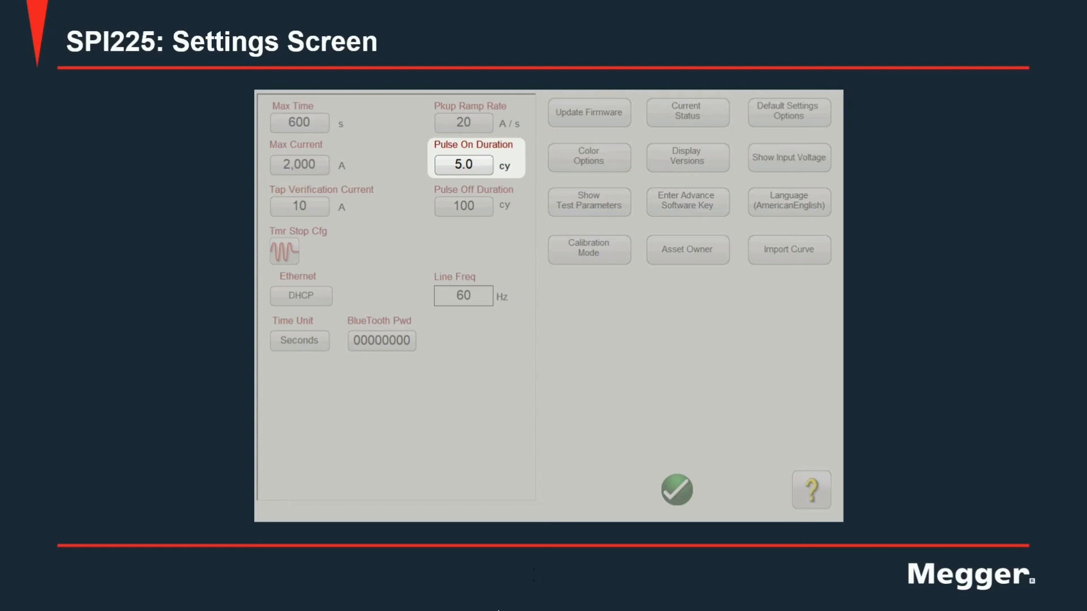
- Review Pulse Off Duration (100 cycles) and Update Firmware, then show the Time Chart Colors Options
{"action": "left_click", "coordinate": [463, 206]}
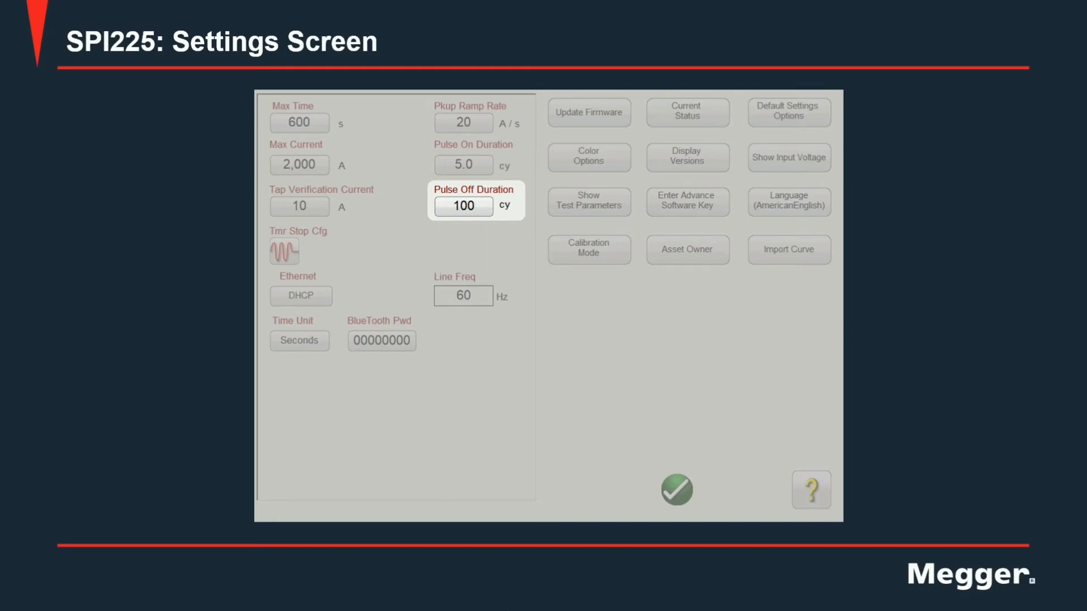
{"action": "left_click", "coordinate": [462, 296]}
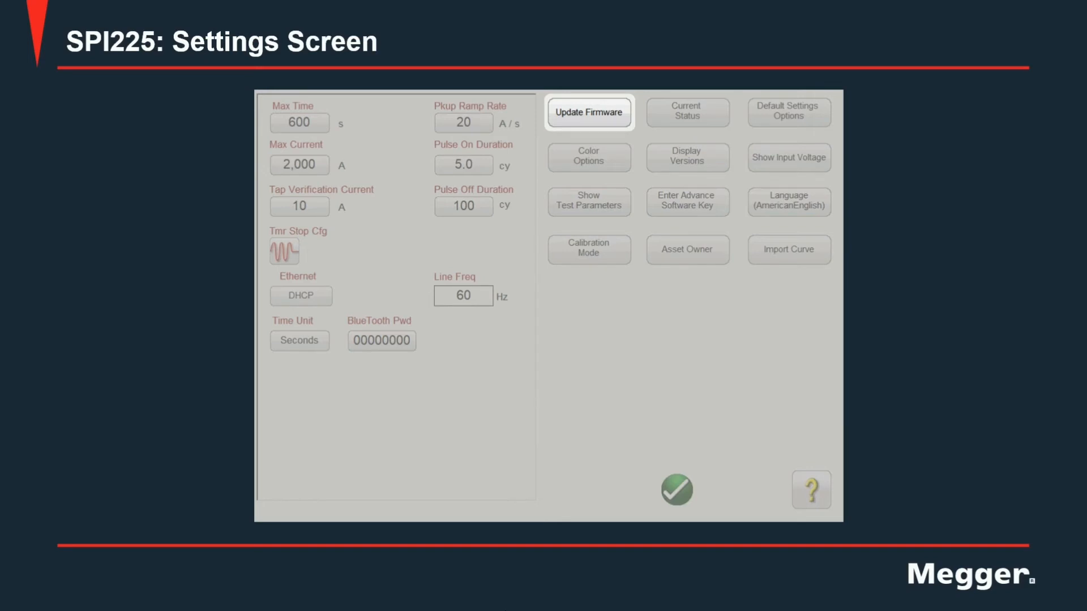
{"action": "left_click", "coordinate": [589, 158]}
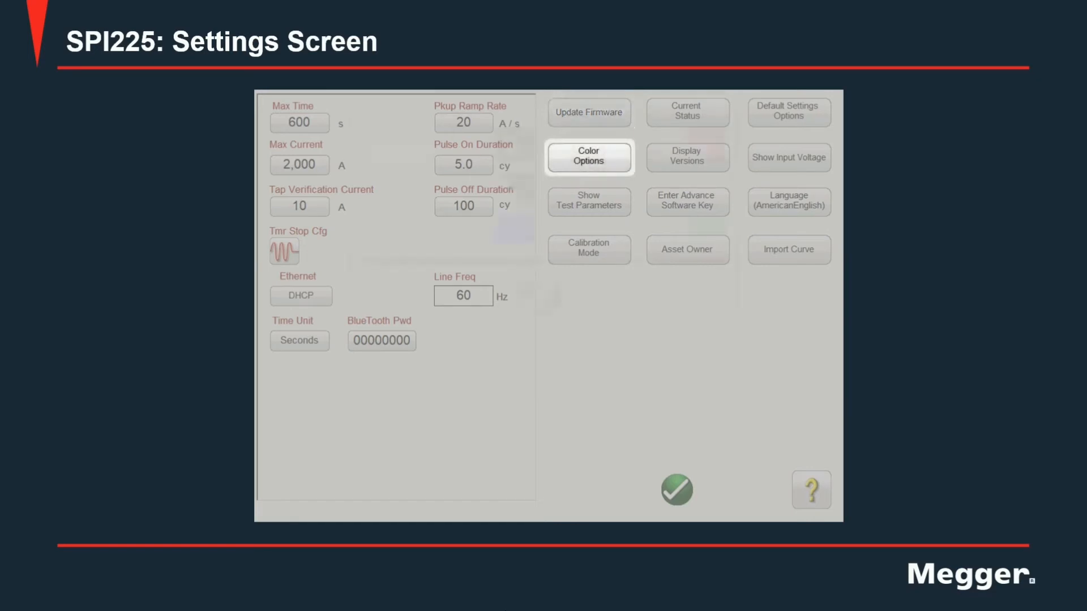
{"action": "left_click", "coordinate": [588, 156]}
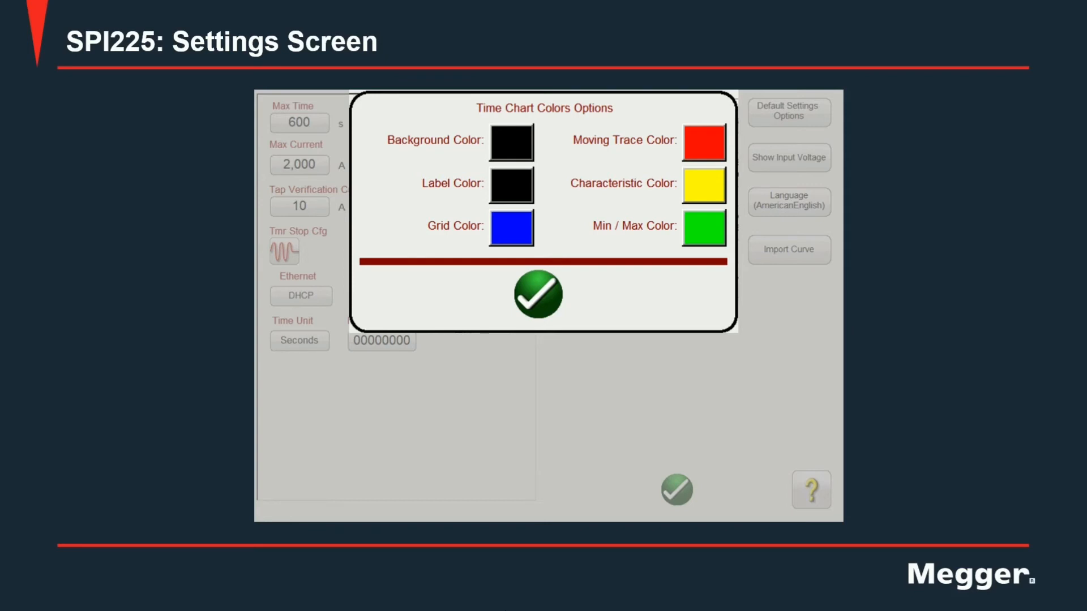
- Confirm the Time Chart Colors Options with the green check to return to Settings
{"action": "left_click", "coordinate": [537, 294]}
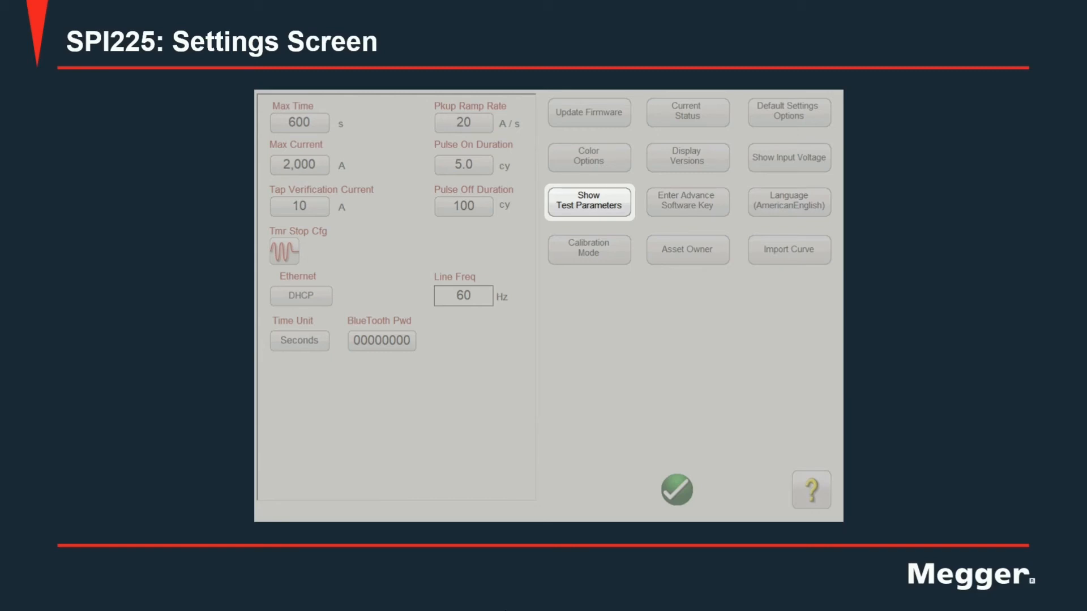
{"action": "left_click", "coordinate": [588, 249]}
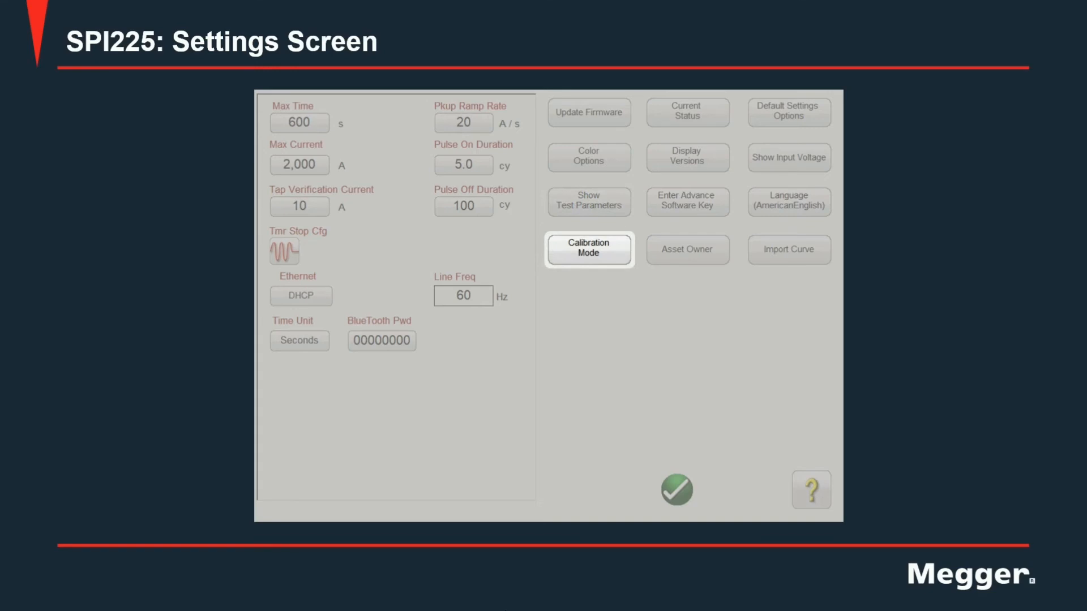
{"action": "left_click", "coordinate": [686, 112]}
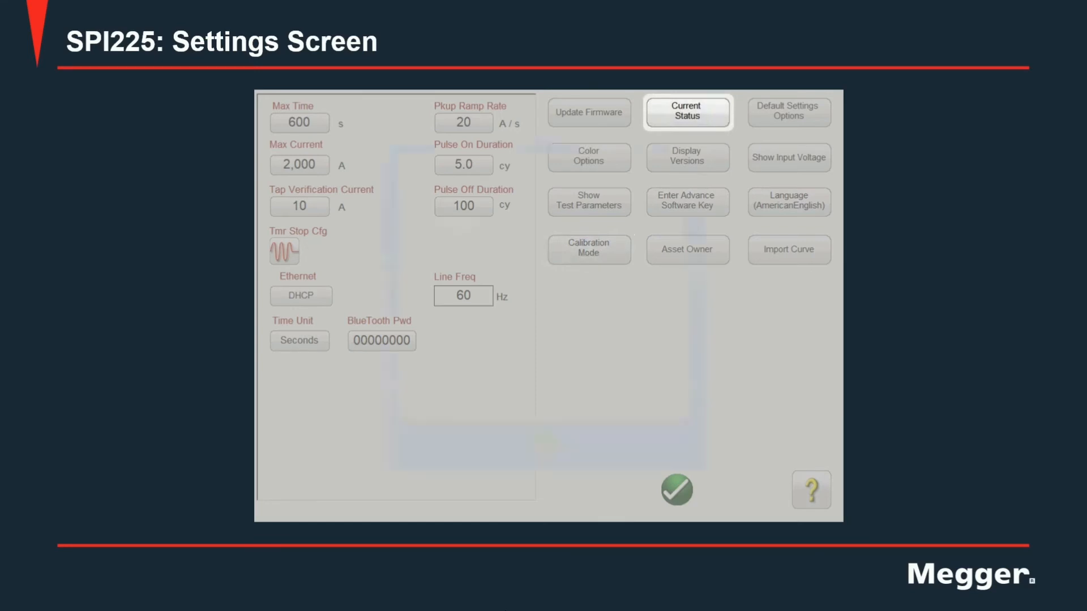
- Show the Device Current Status readings with state, temperatures and ranges
{"action": "left_click", "coordinate": [686, 112]}
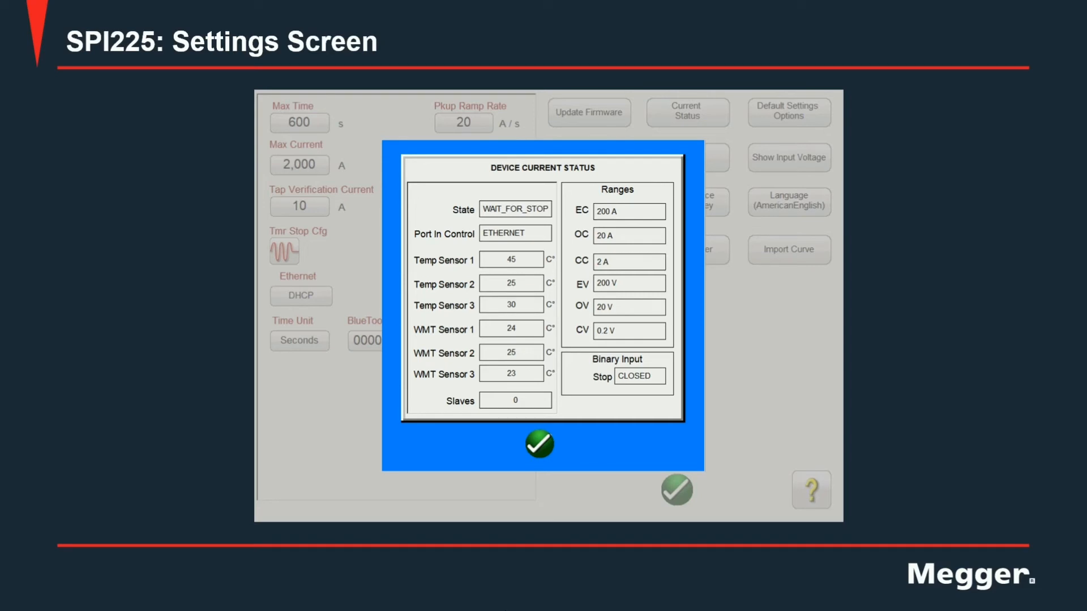
- Close Device Current Status and show the firmware and software version details
{"action": "left_click", "coordinate": [540, 444]}
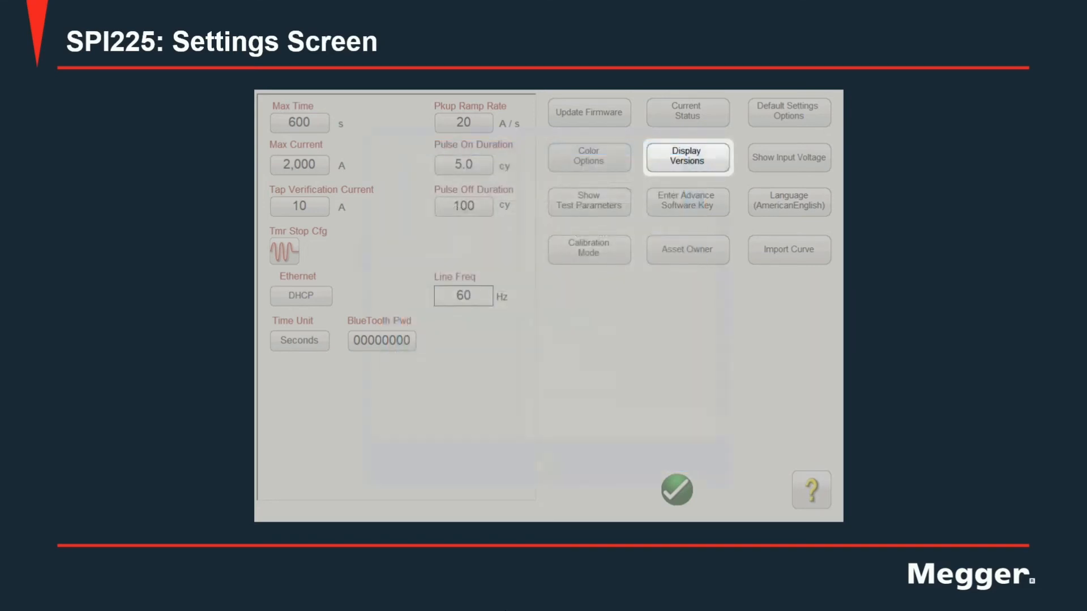
{"action": "left_click", "coordinate": [687, 157]}
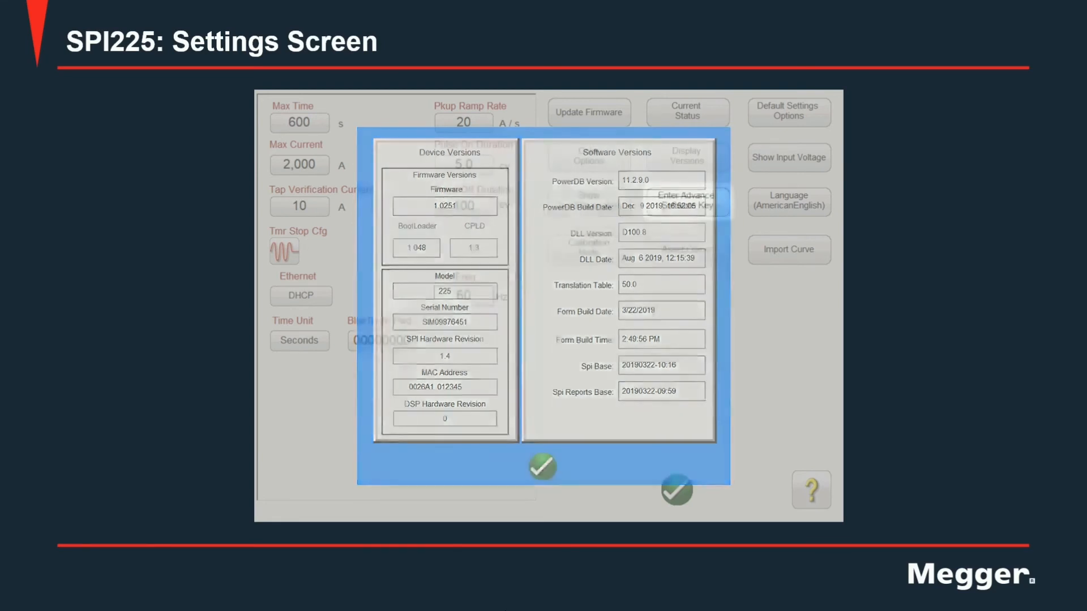
- Close the versions dialog and review the software key, asset owner and input voltage options
{"action": "left_click", "coordinate": [543, 466]}
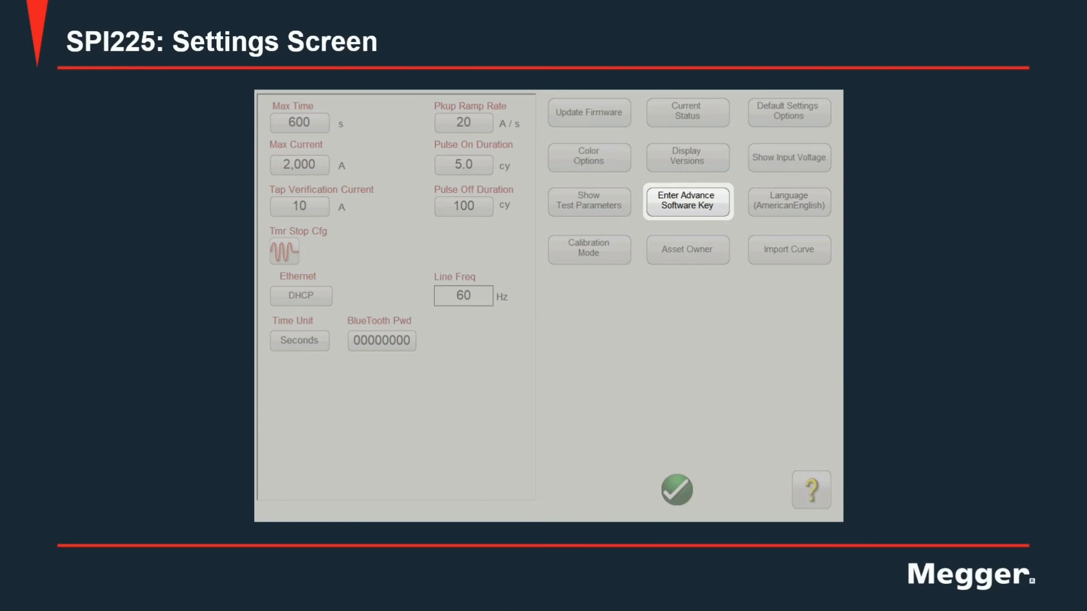
{"action": "left_click", "coordinate": [686, 249]}
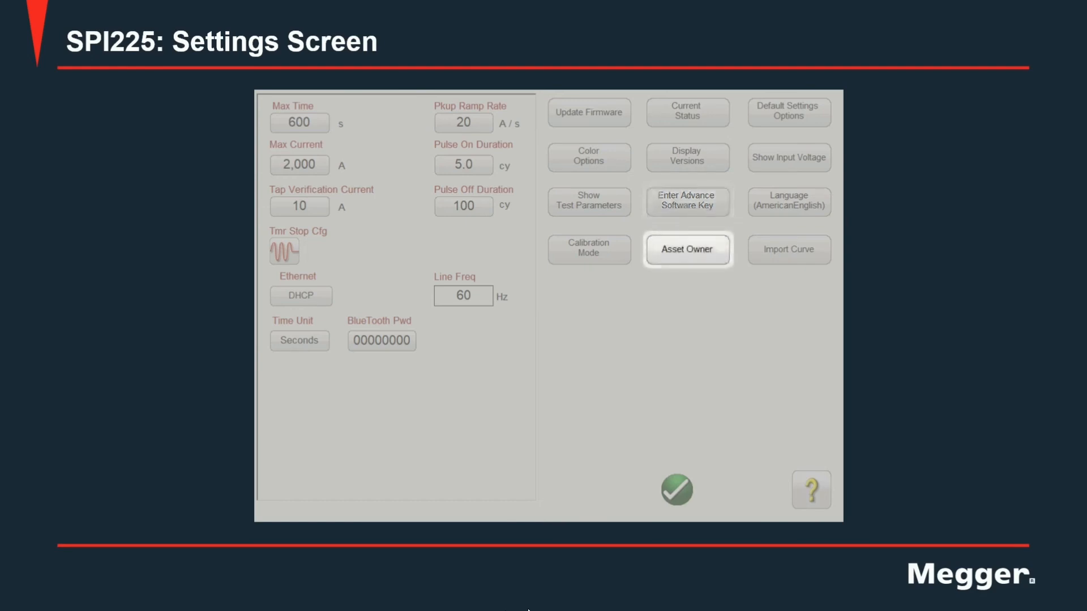
{"action": "mouse_move", "coordinate": [534, 592]}
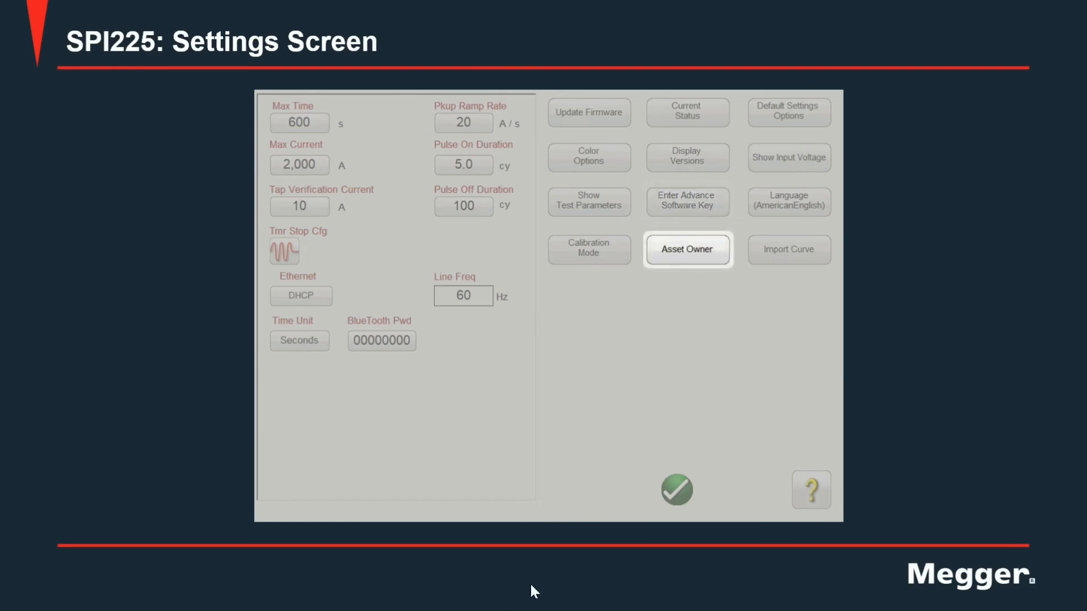
{"action": "left_click", "coordinate": [687, 250]}
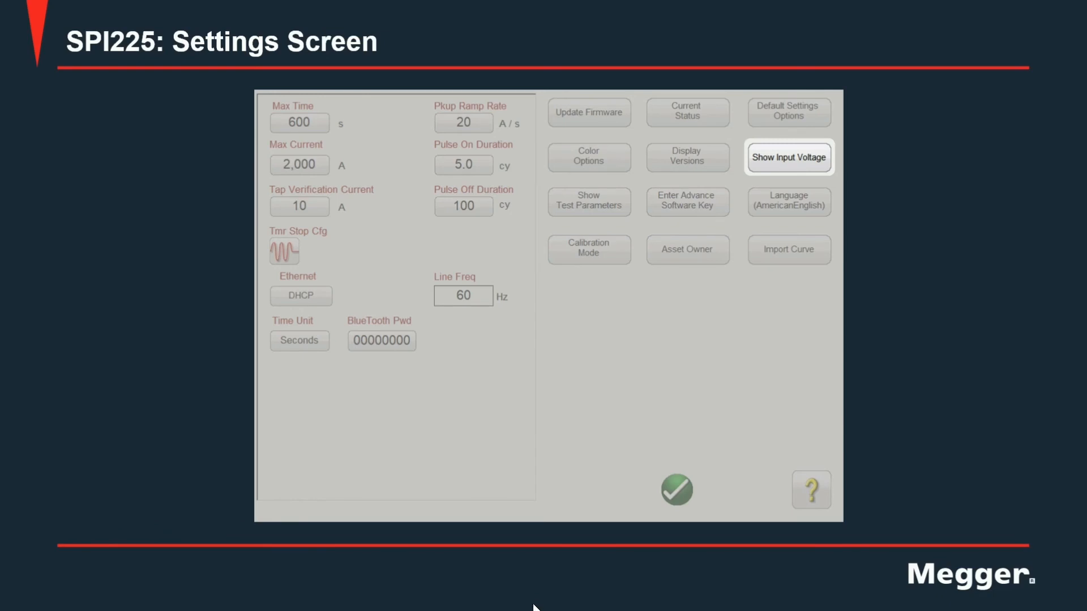
{"action": "left_click", "coordinate": [787, 202]}
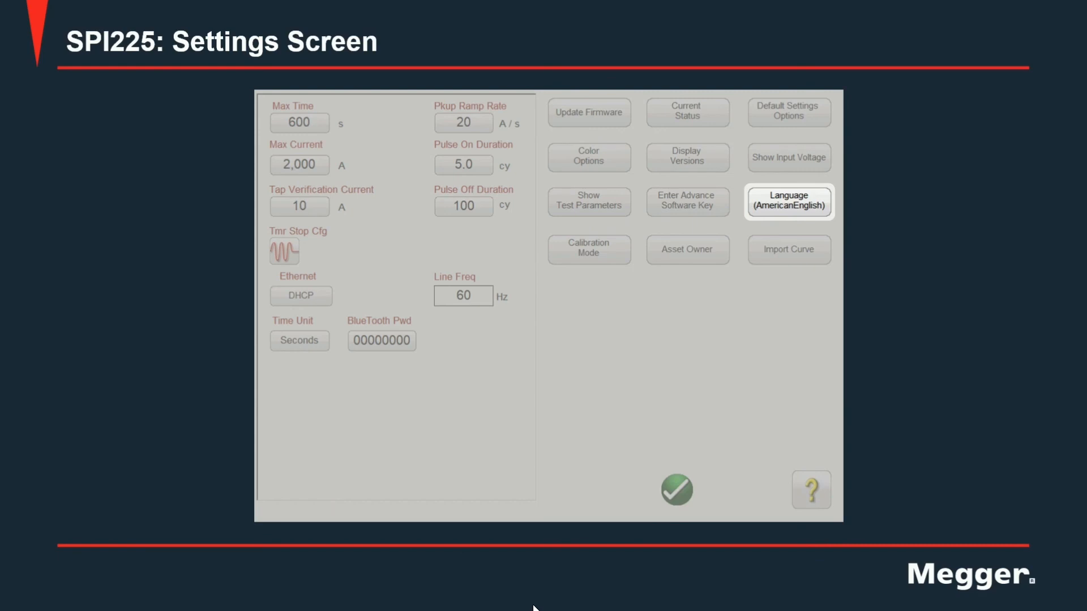
{"action": "mouse_move", "coordinate": [788, 250]}
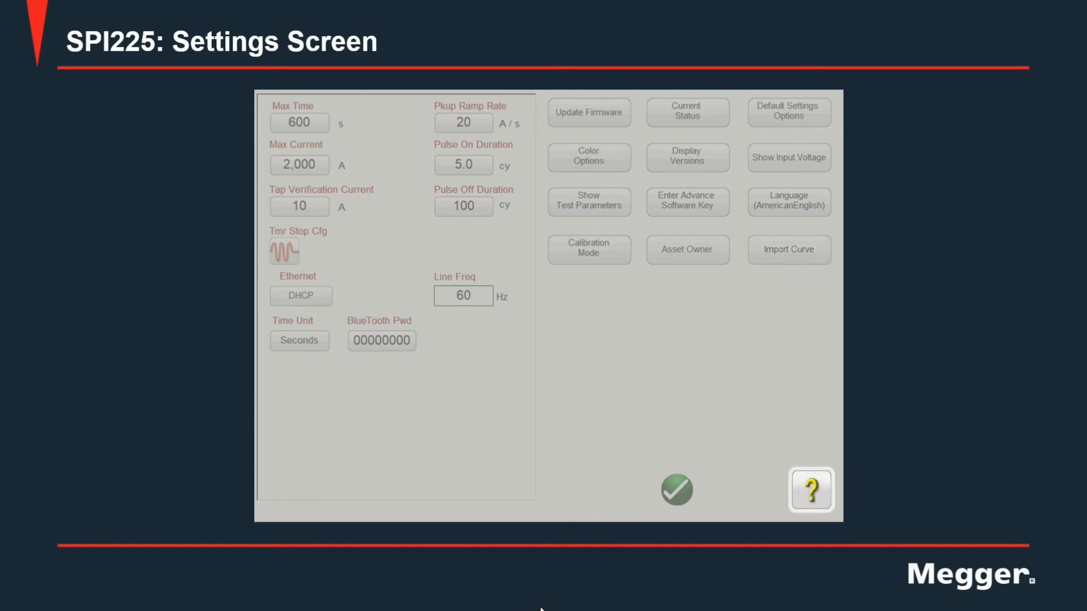
- Show the help choices offering Screen Help or the User Manual
{"action": "left_click", "coordinate": [809, 490]}
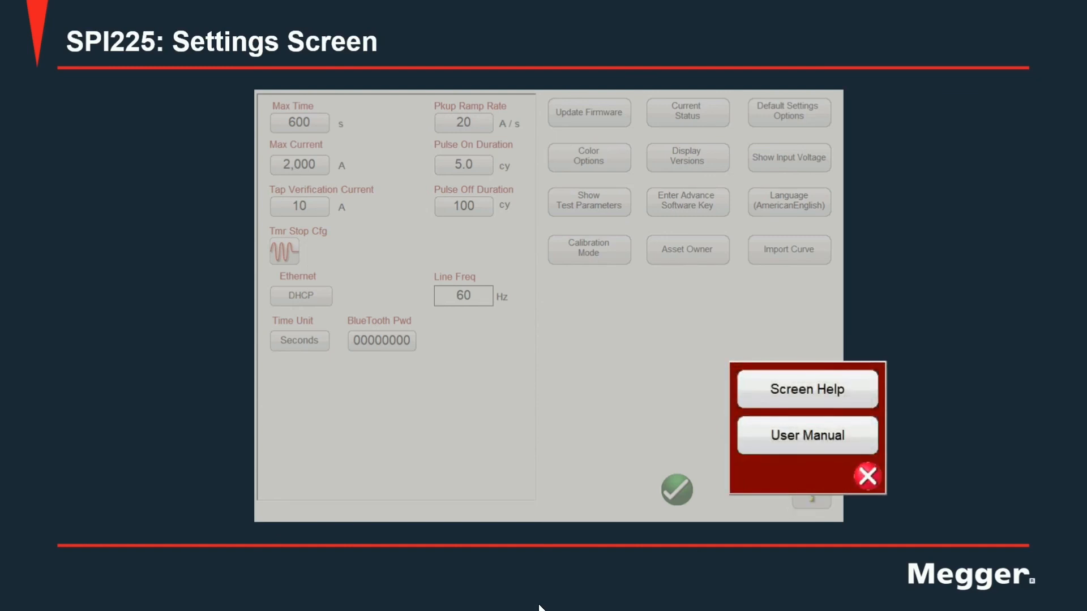
{"action": "mouse_move", "coordinate": [592, 461]}
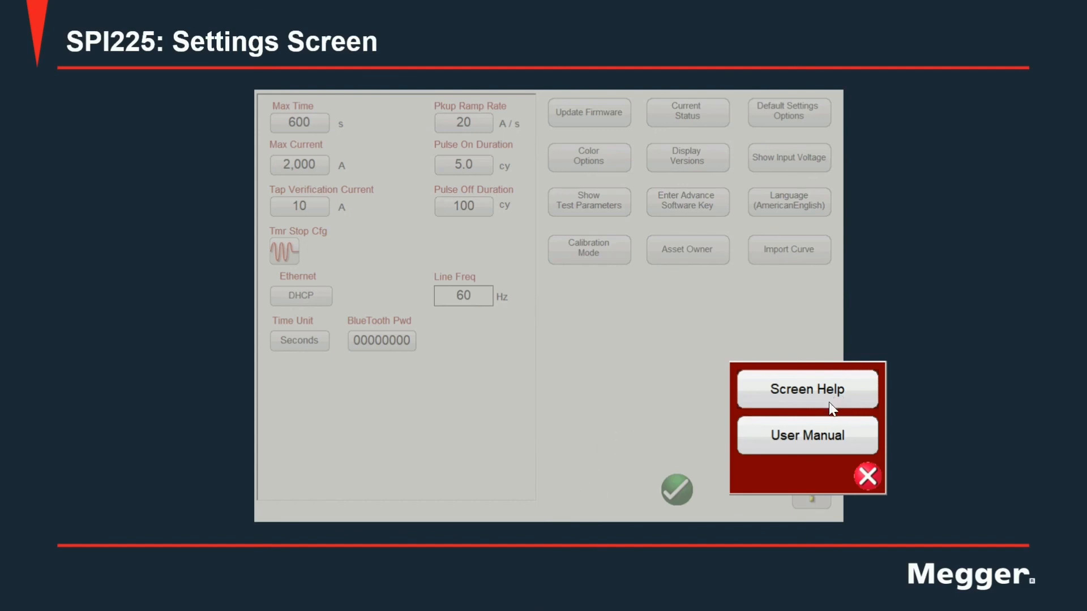
{"action": "mouse_move", "coordinate": [715, 318]}
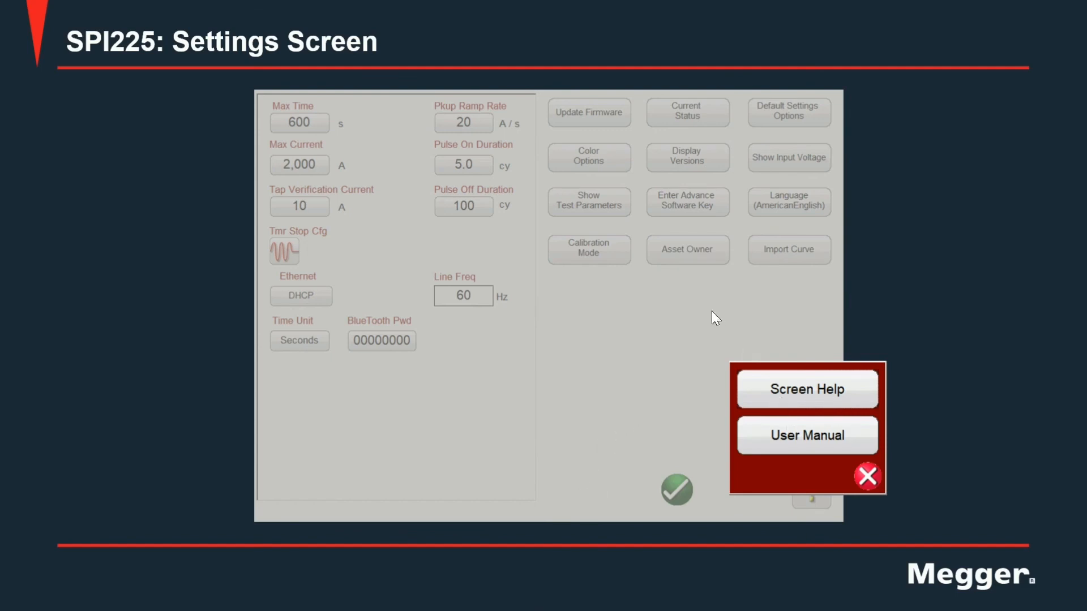
{"action": "mouse_move", "coordinate": [696, 326]}
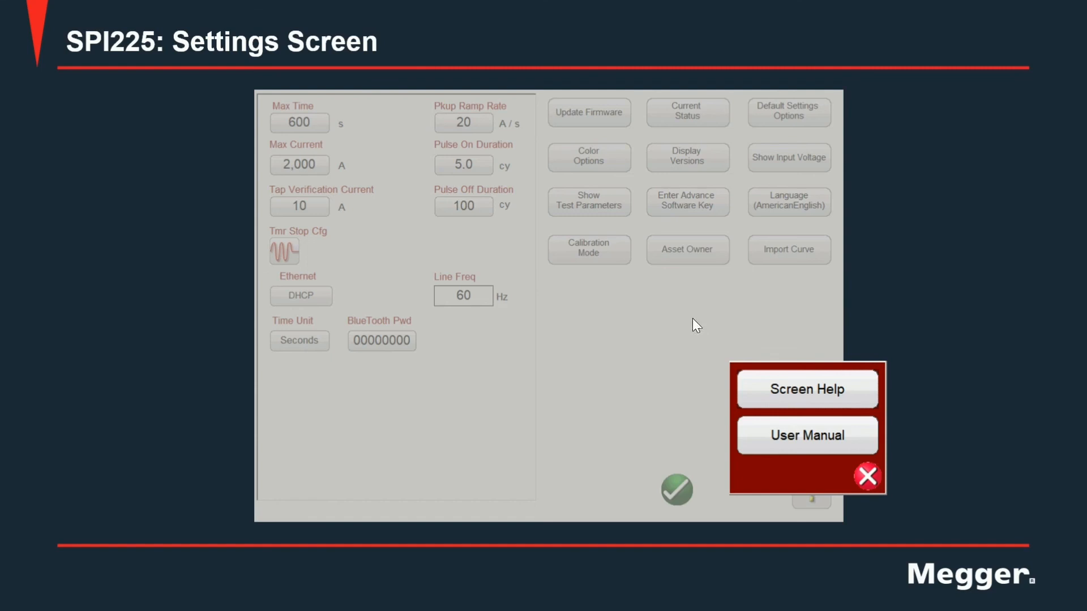
{"action": "mouse_move", "coordinate": [597, 393]}
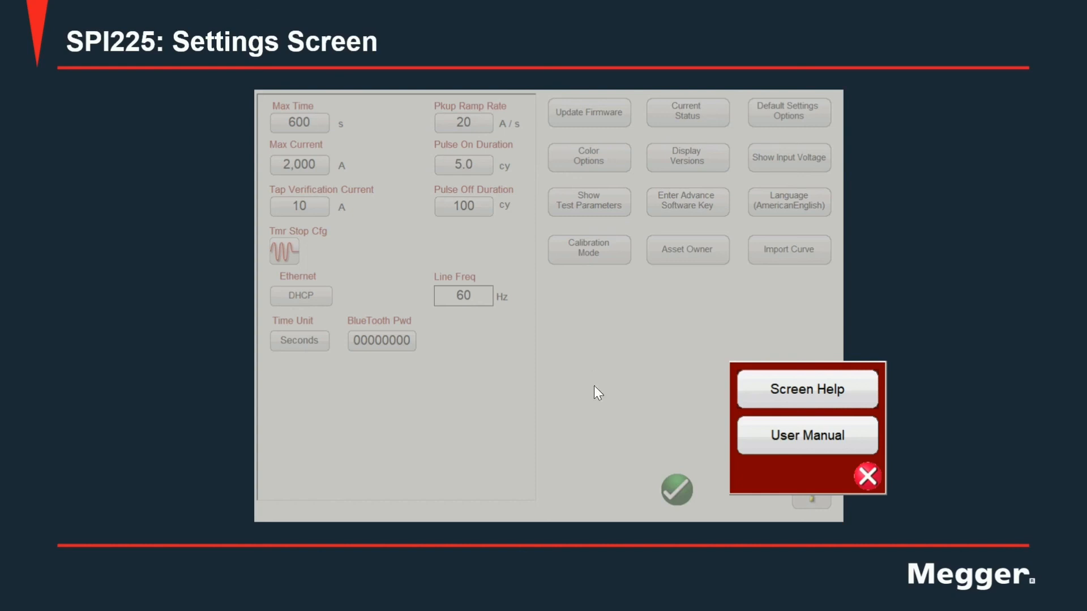
- Close the help popup with the red X, leaving the Settings screen showing
{"action": "left_click", "coordinate": [865, 476]}
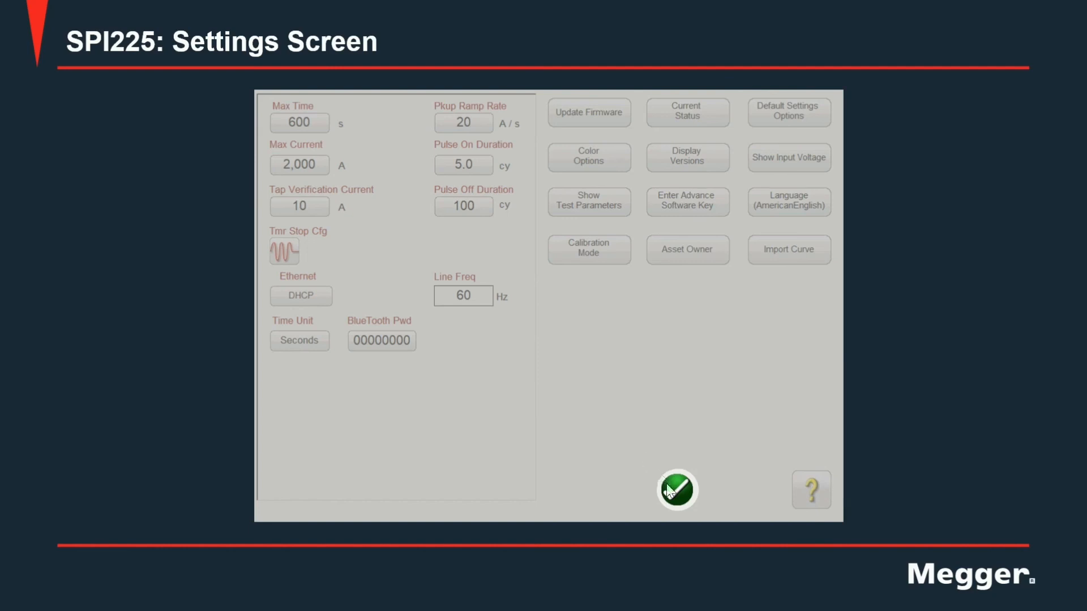
{"action": "mouse_move", "coordinate": [644, 435]}
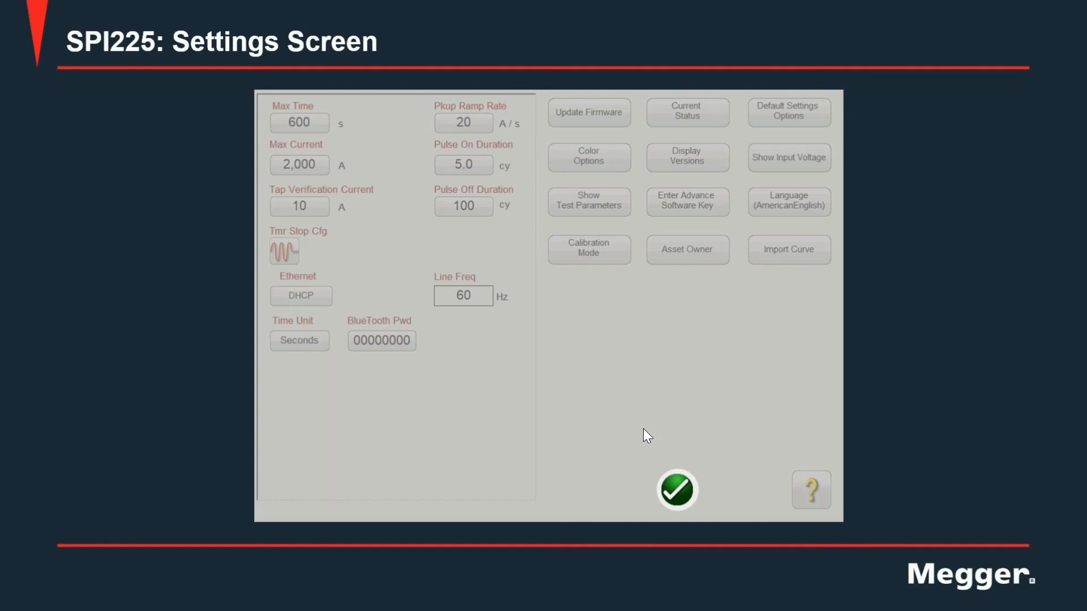
{"action": "mouse_move", "coordinate": [371, 603]}
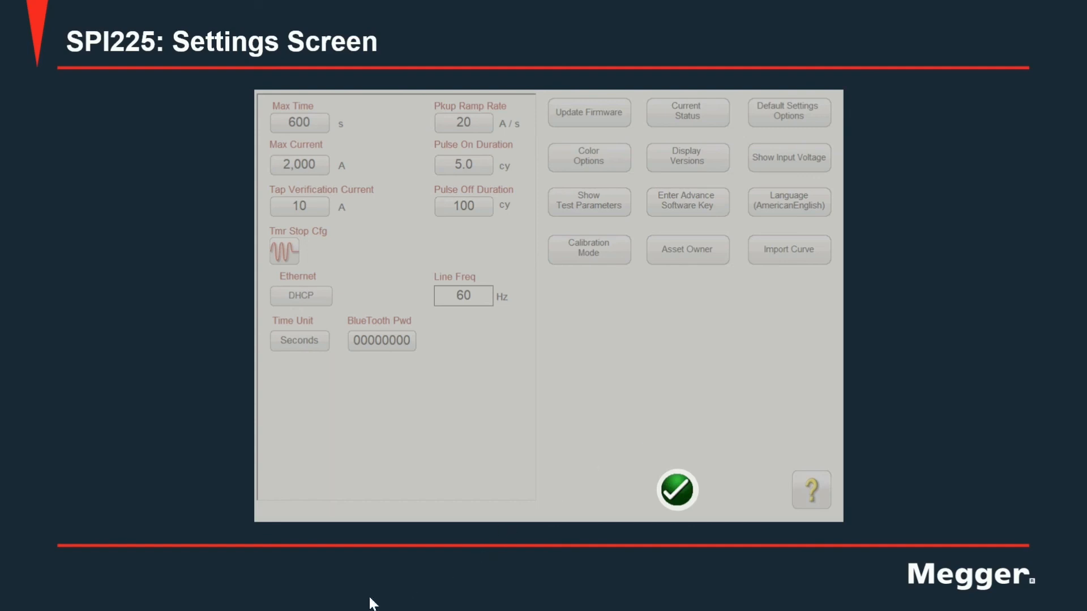